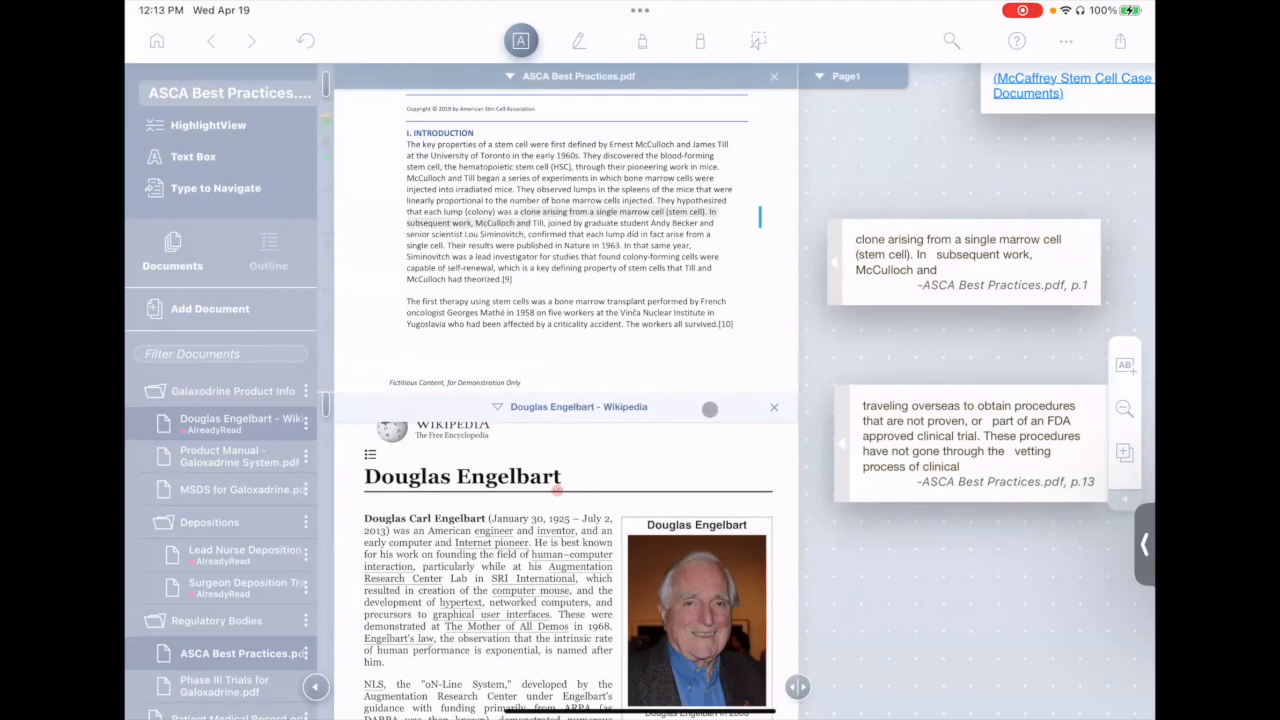
Step: Scroll down the workspace while giving the Douglas Engelbart Wikipedia pane more room
scroll(down, 3)
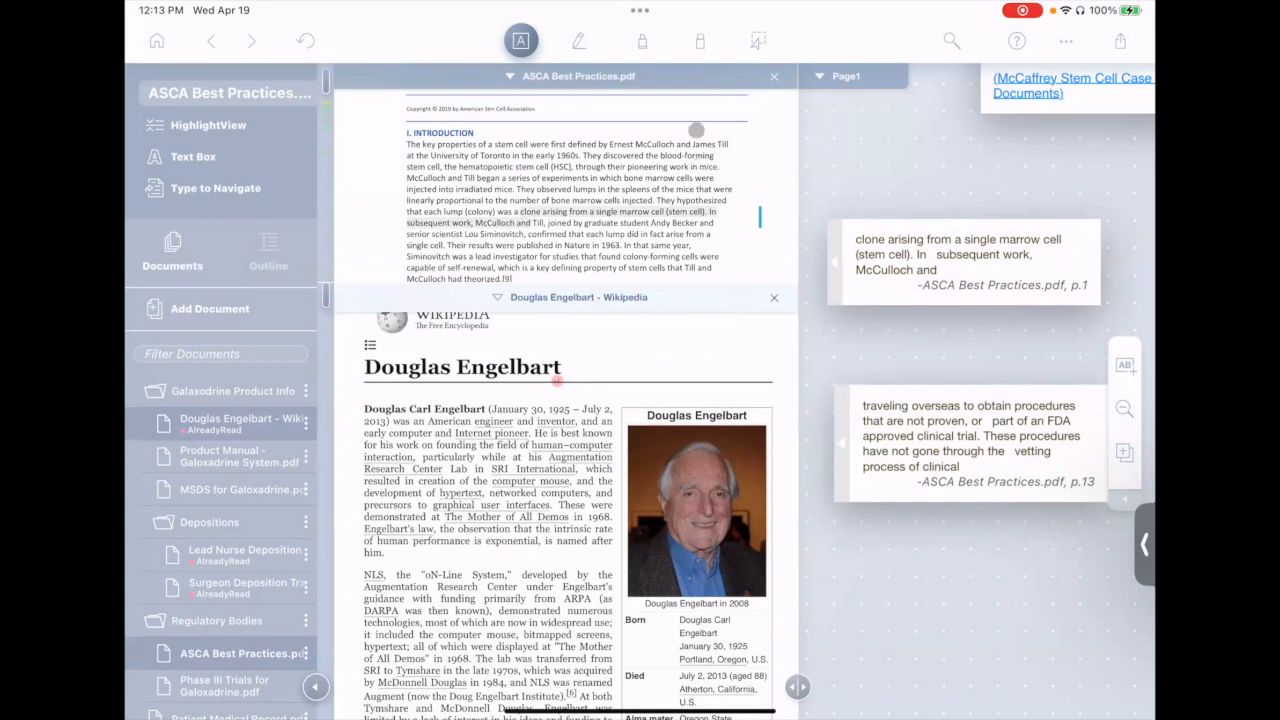
scroll(down, 3)
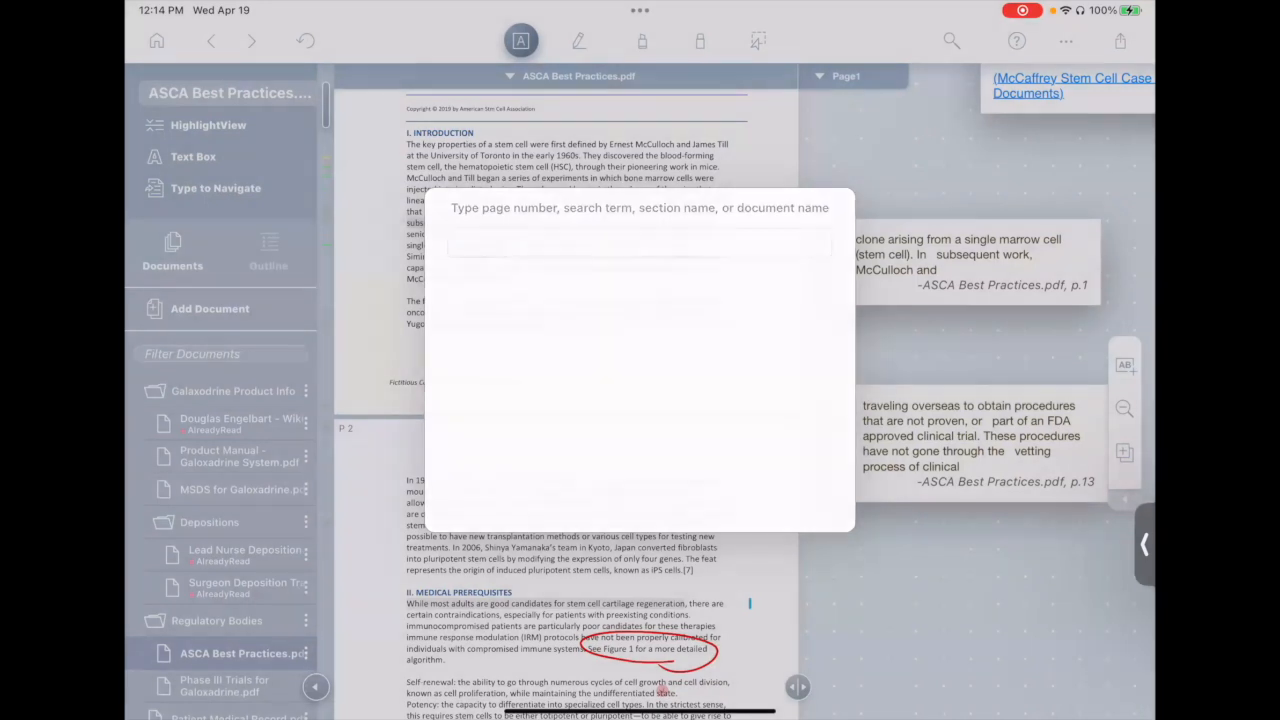
Step: Enter page number 15 in Type to Navigate to jump there
text(15)
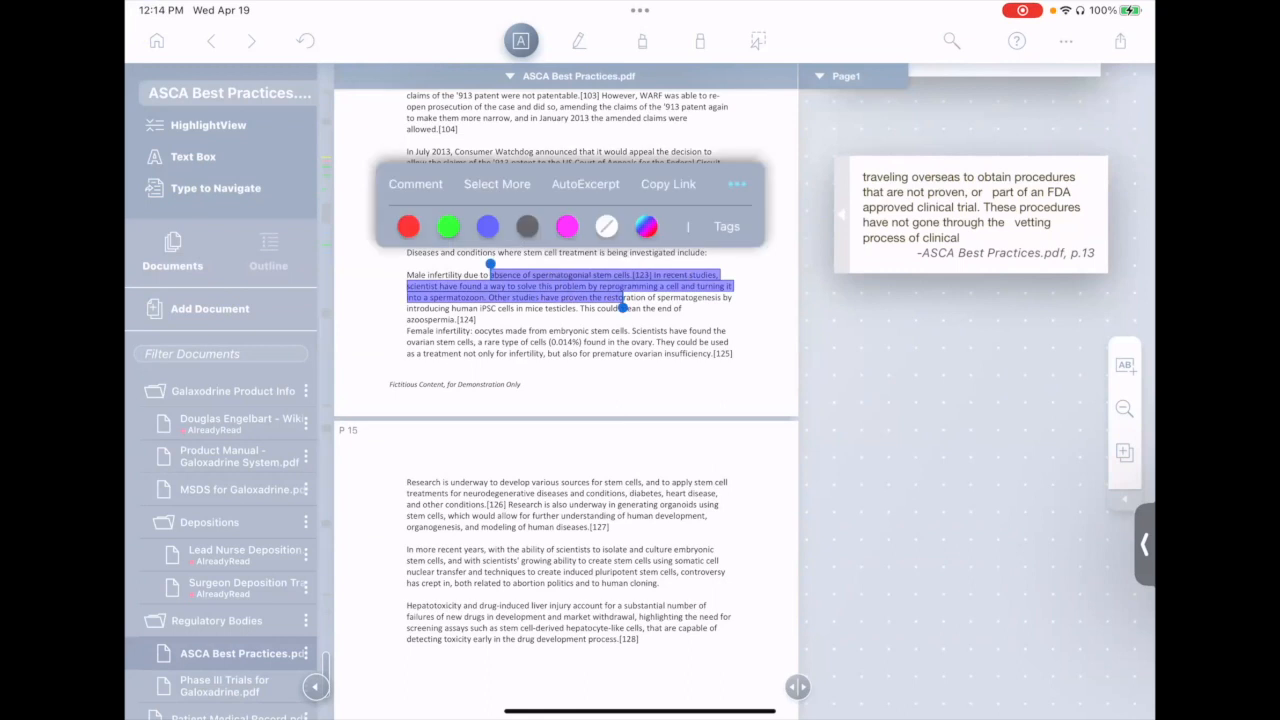
Step: Add 'This is important' as a comment on the male infertility passage
text(This is importa)
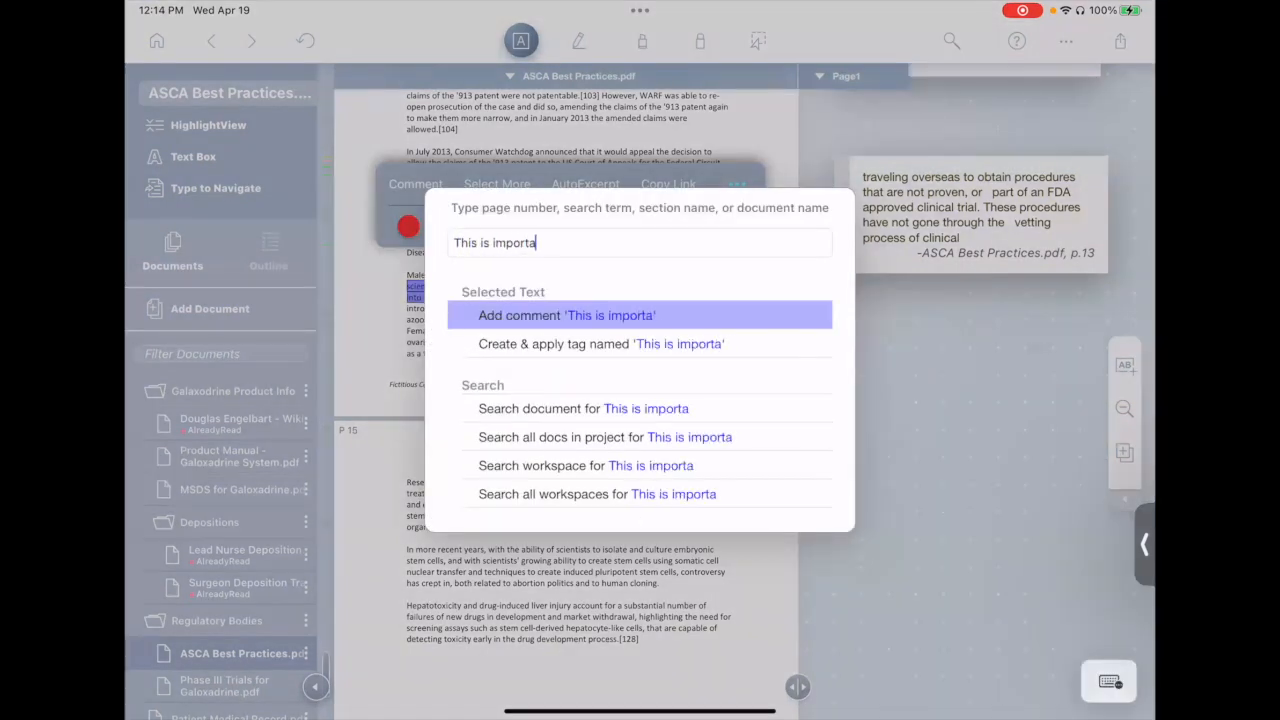
text(nt)
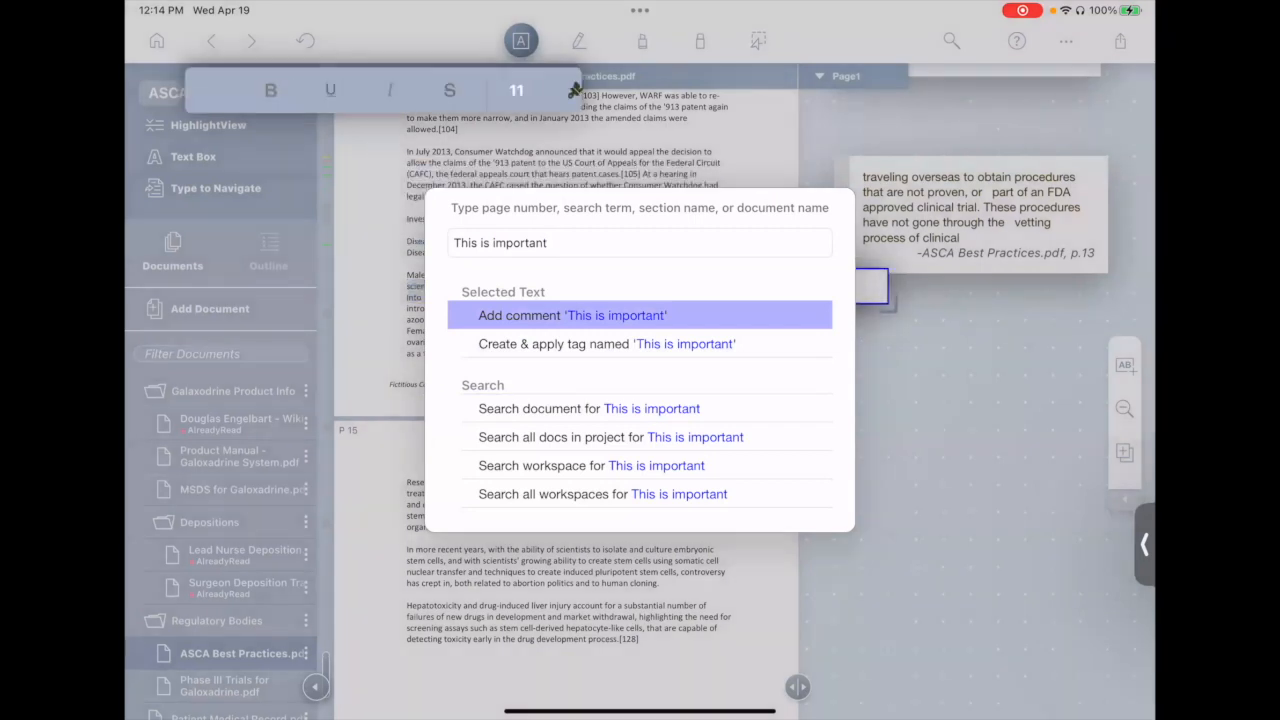
click(571, 315)
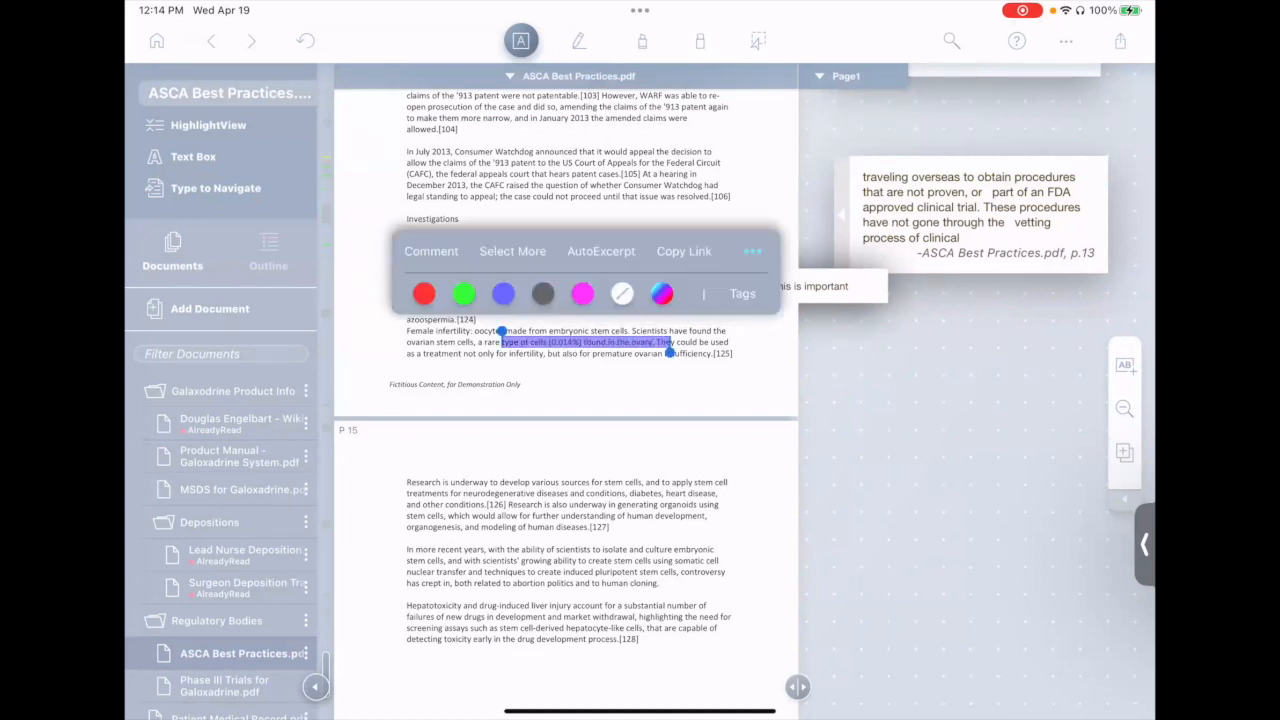
Step: Apply the existing 'Important' tag to the ovary sentence by typing 'imp'
text(imp)
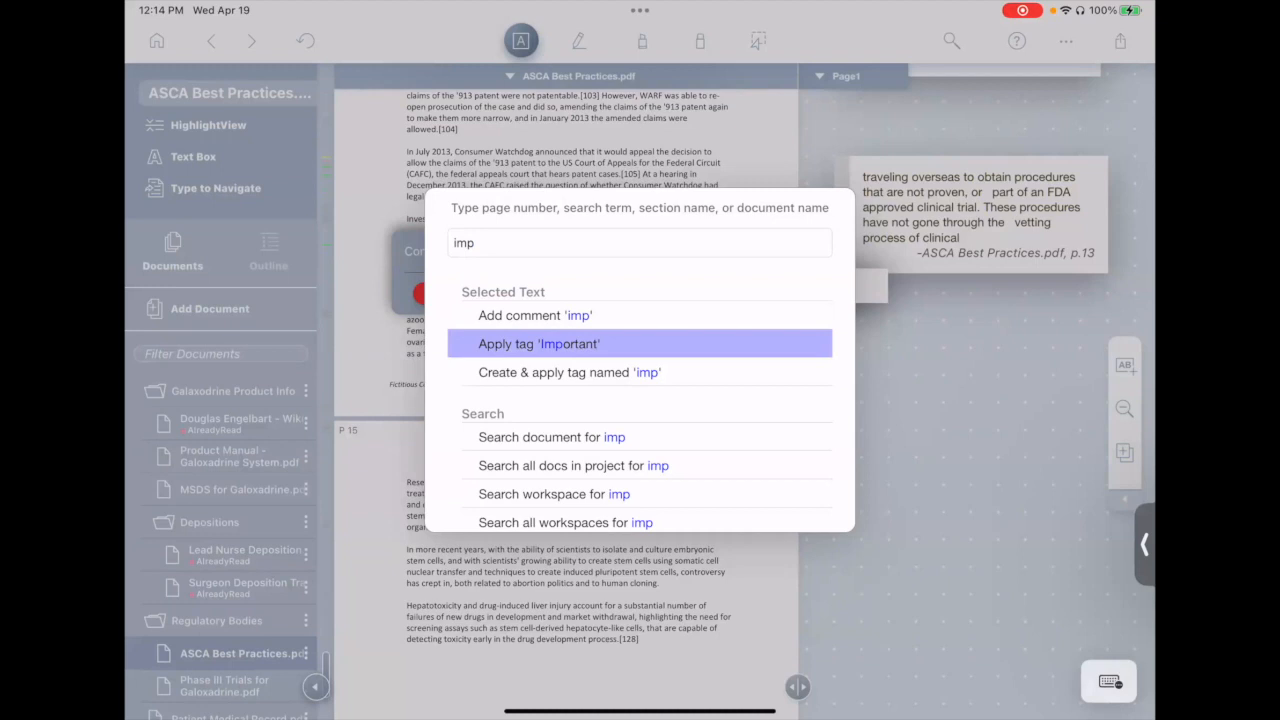
click(538, 343)
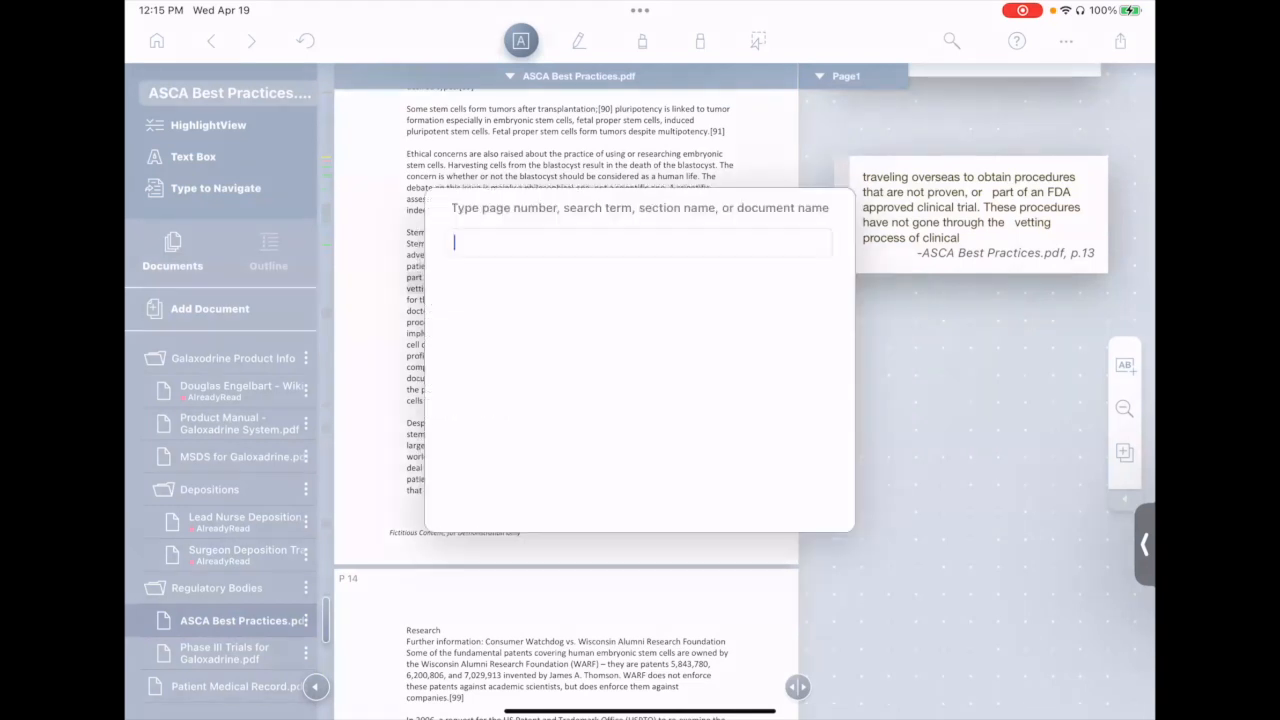
Step: Search the document for 'concerns', then search again for 'stem cell'
text(concerns)
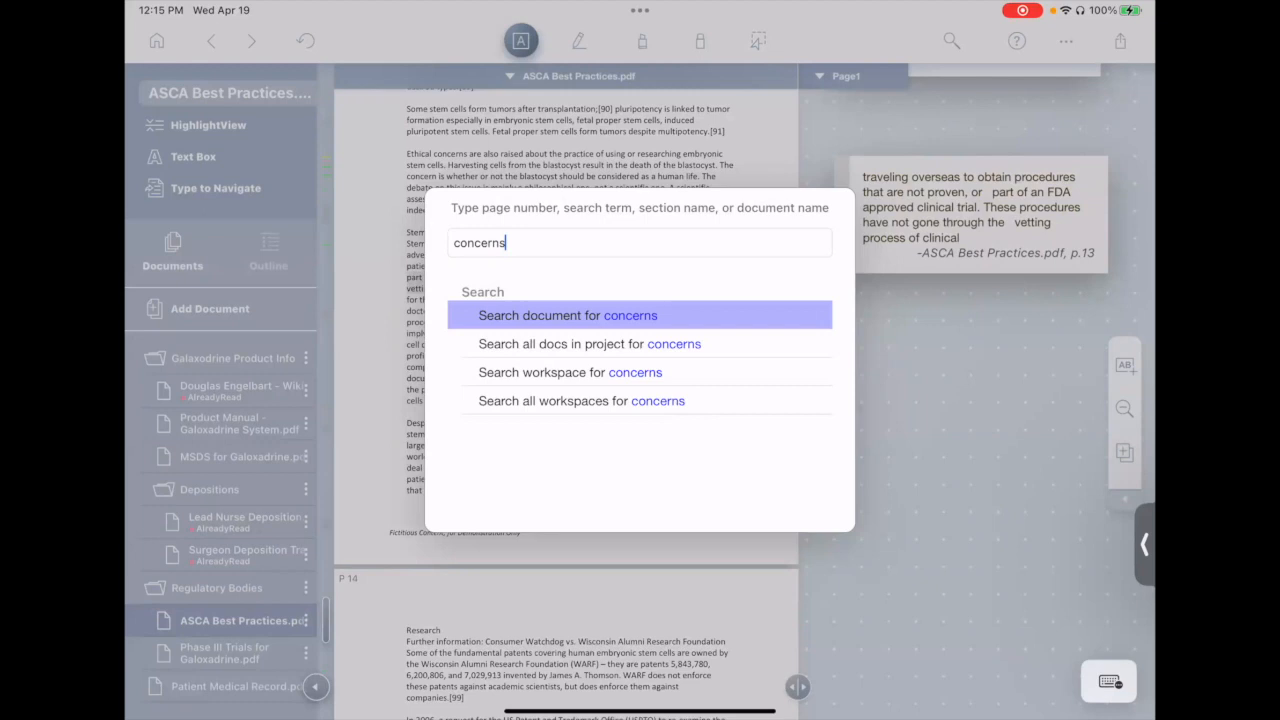
click(567, 315)
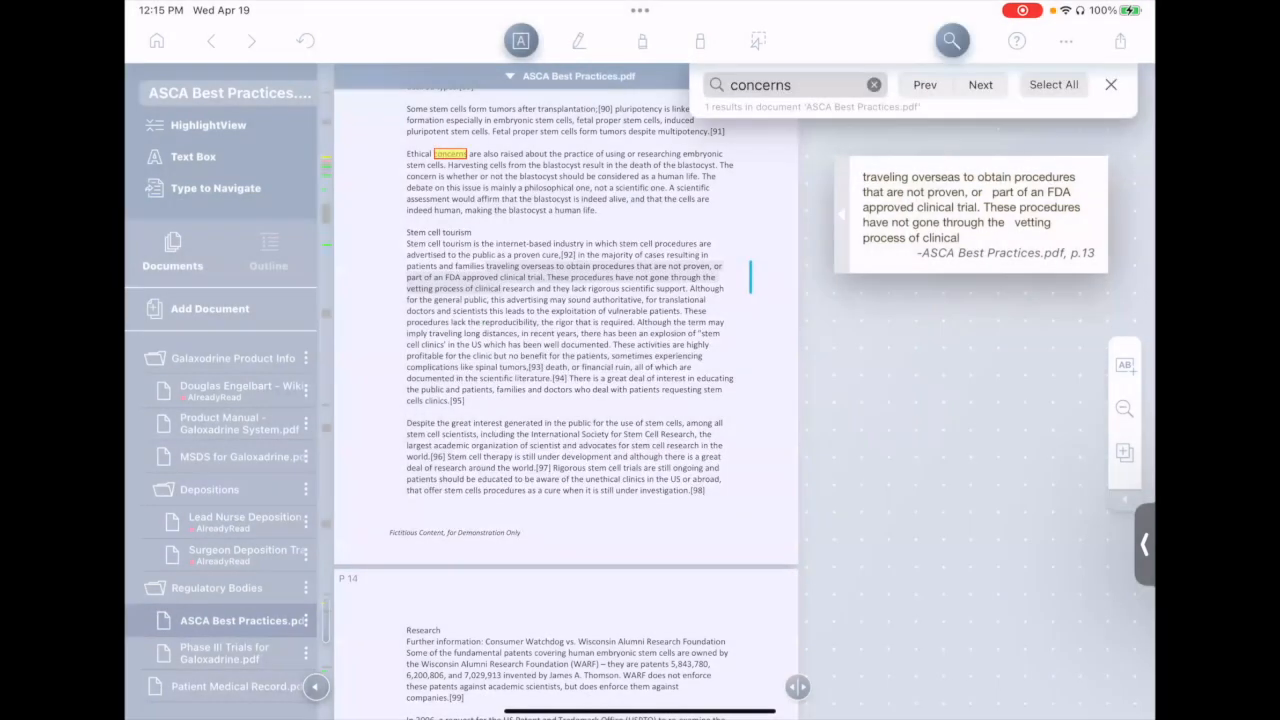
click(1110, 84)
text(stem ce)
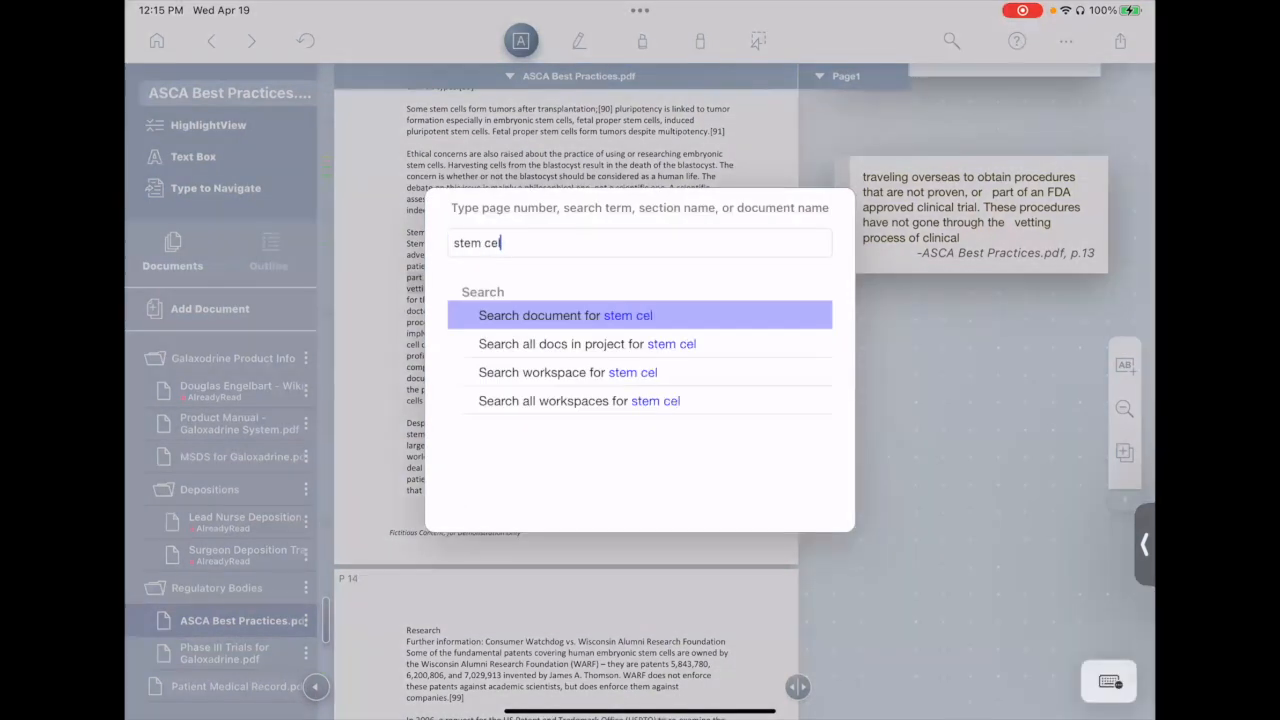
text(l)
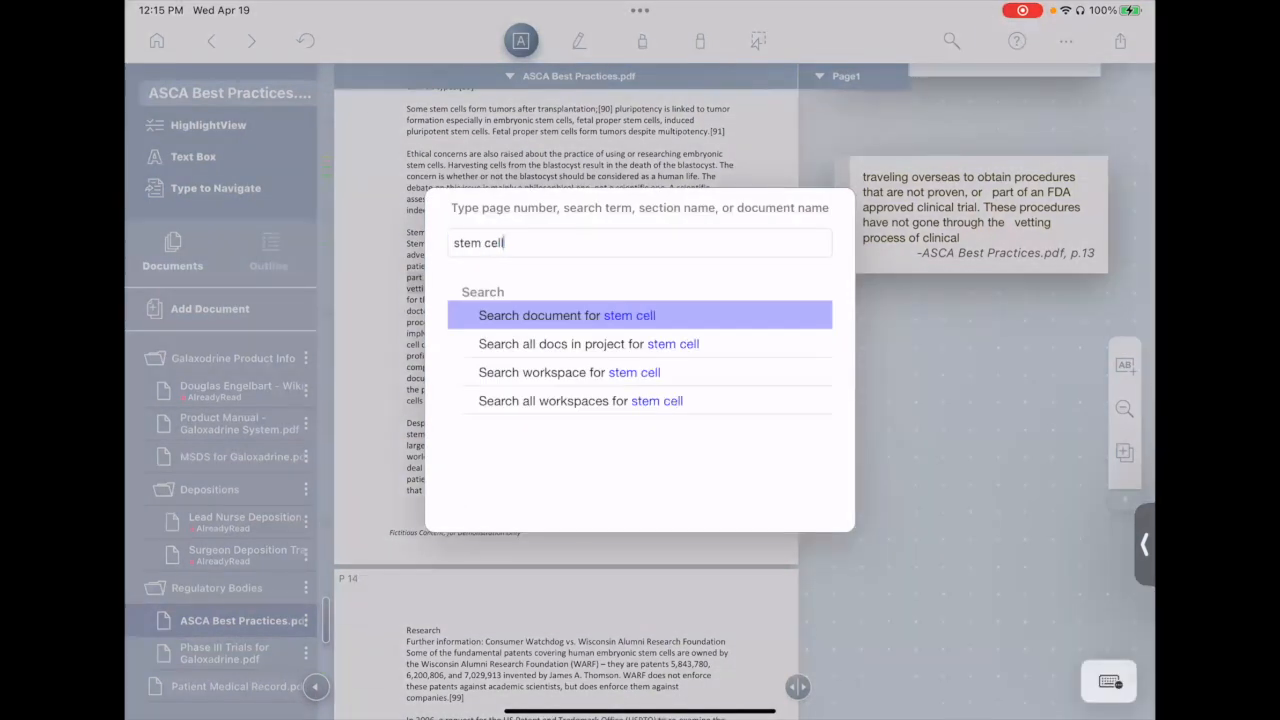
click(566, 315)
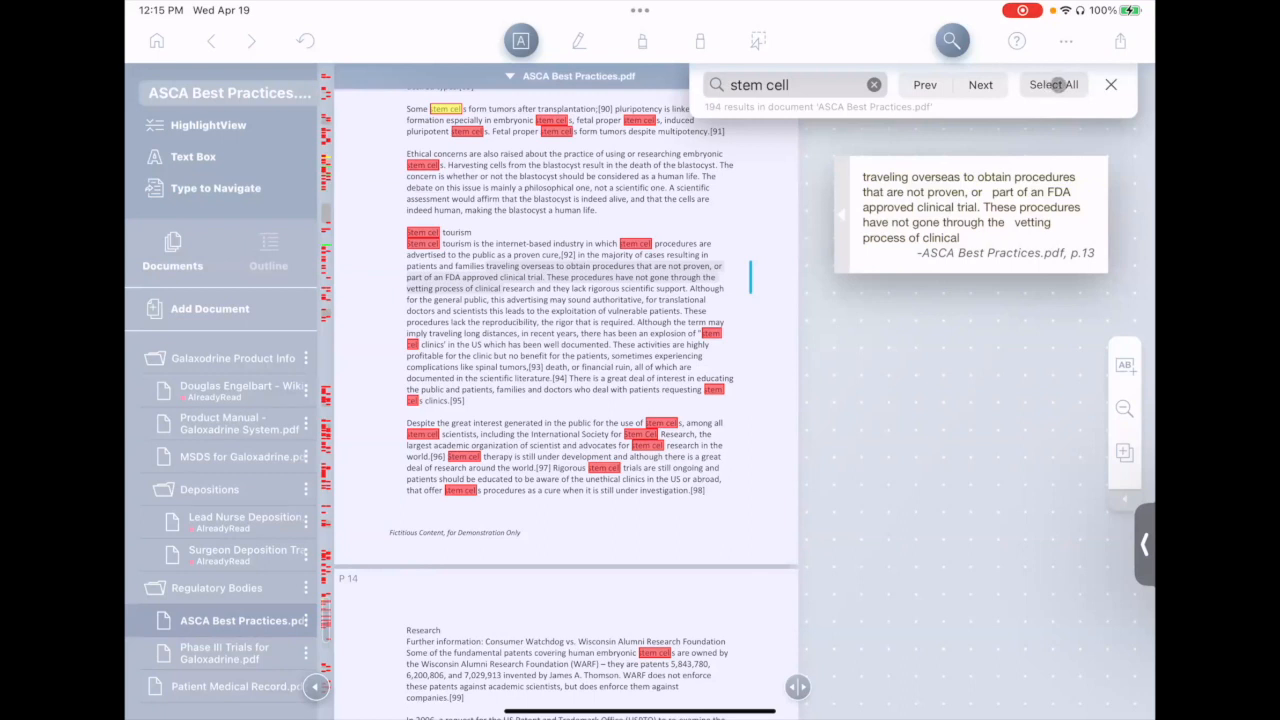
Step: Comment 'Stem cell results' on all stem cell matches, then open and close LinkView
click(1052, 84)
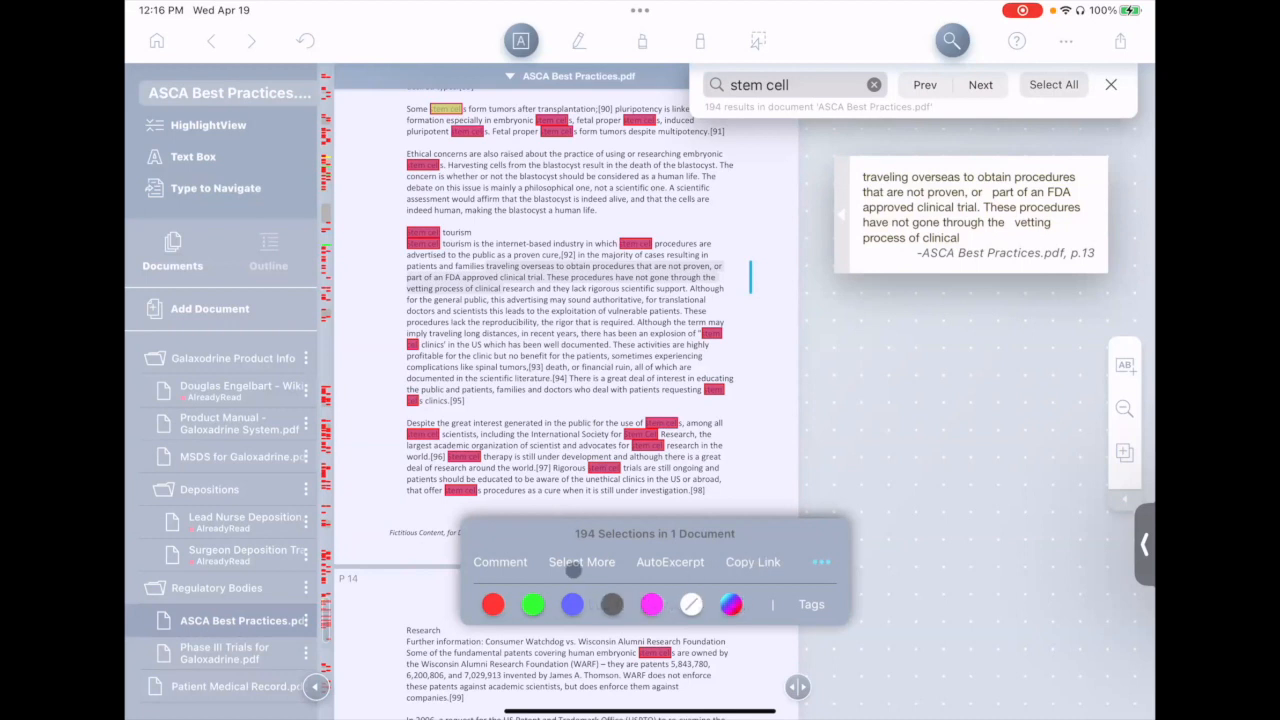
click(500, 561)
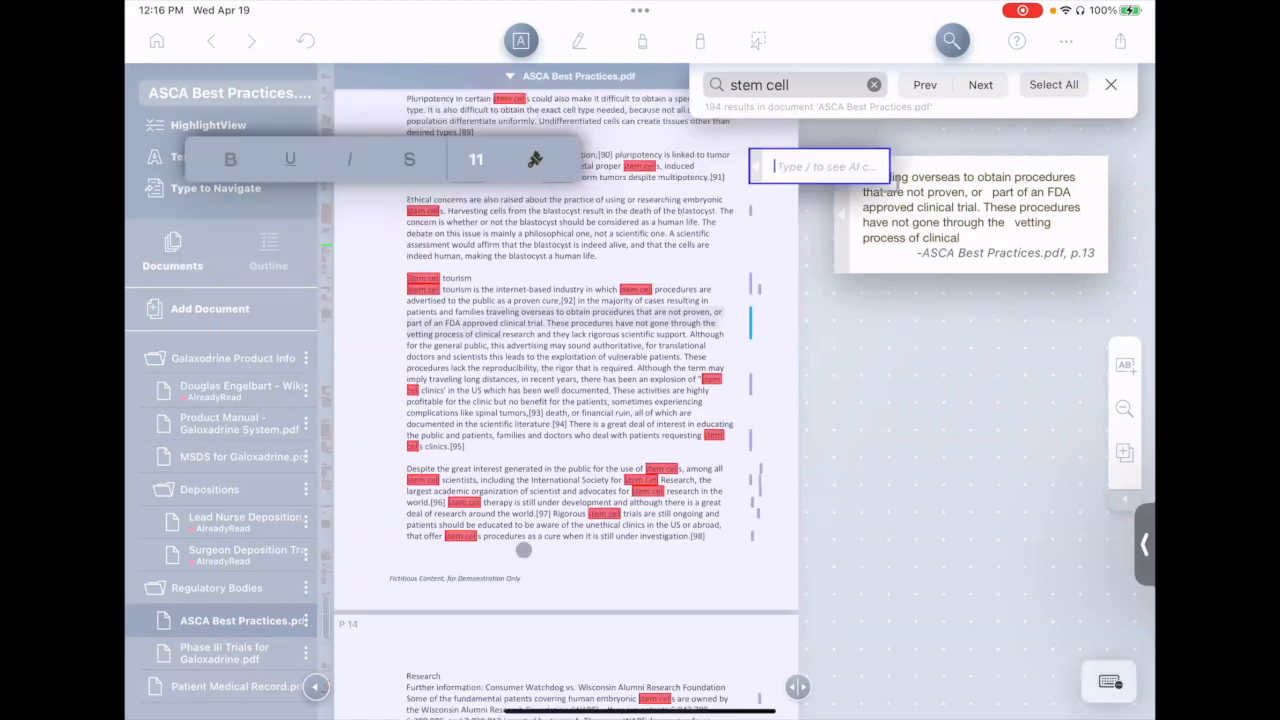
text(Stem cell results)
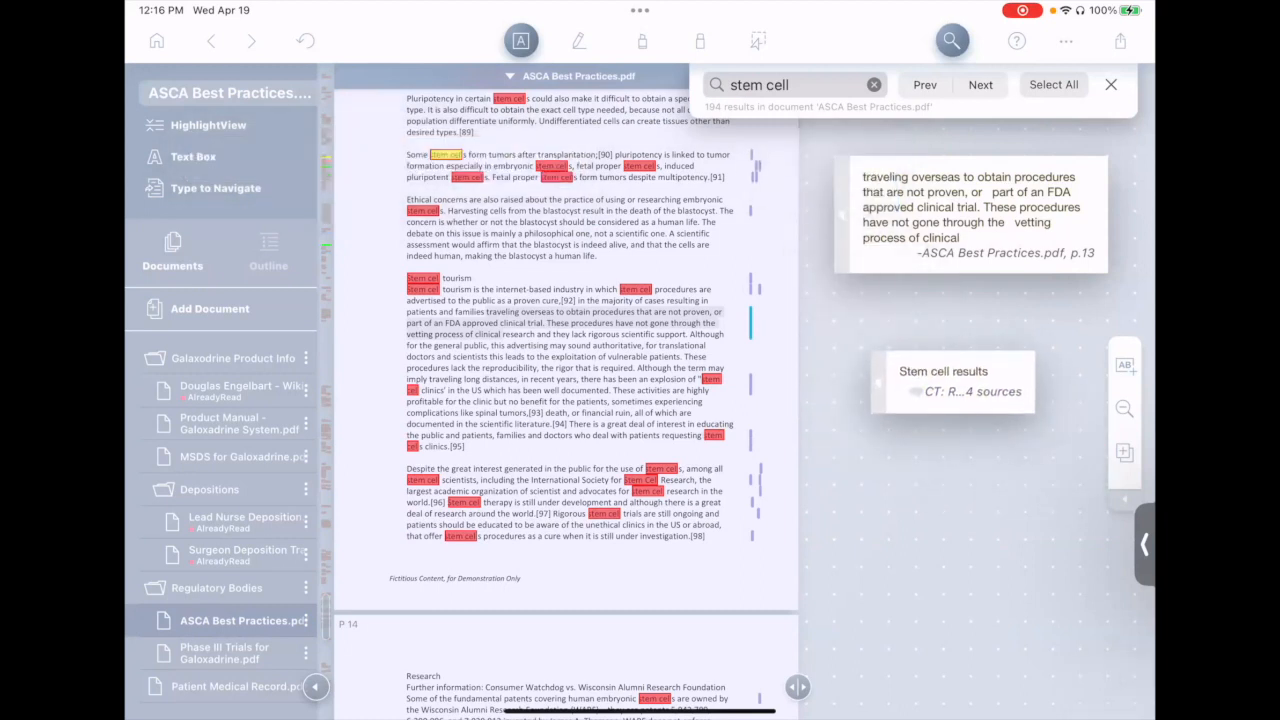
click(1110, 84)
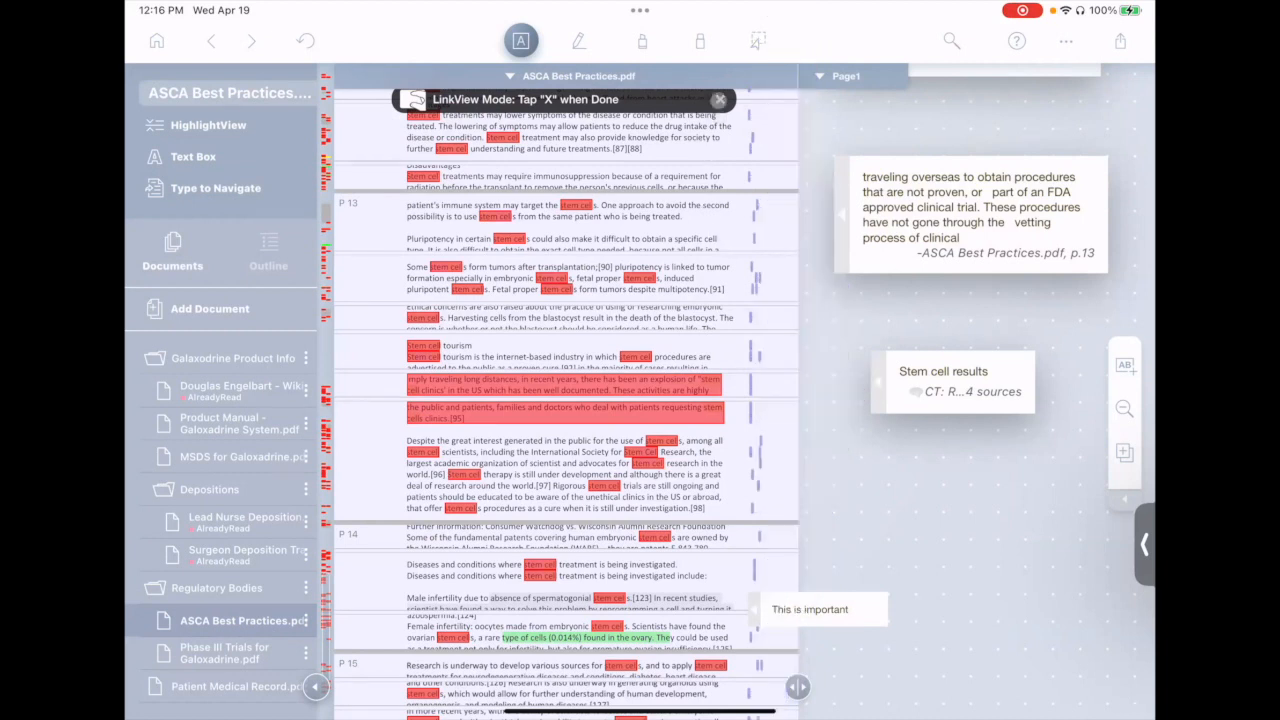
click(718, 99)
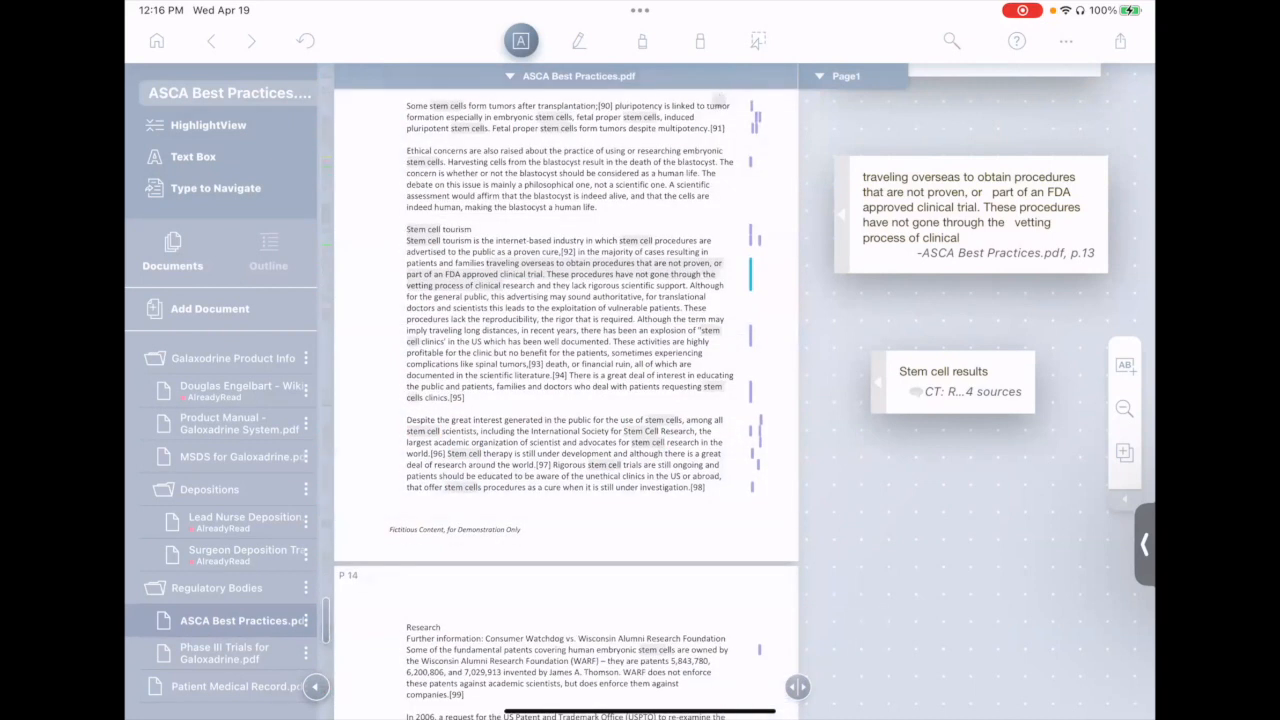
Step: Search for 'Fetal' and tag all seven results, highlighting them pink
click(951, 40)
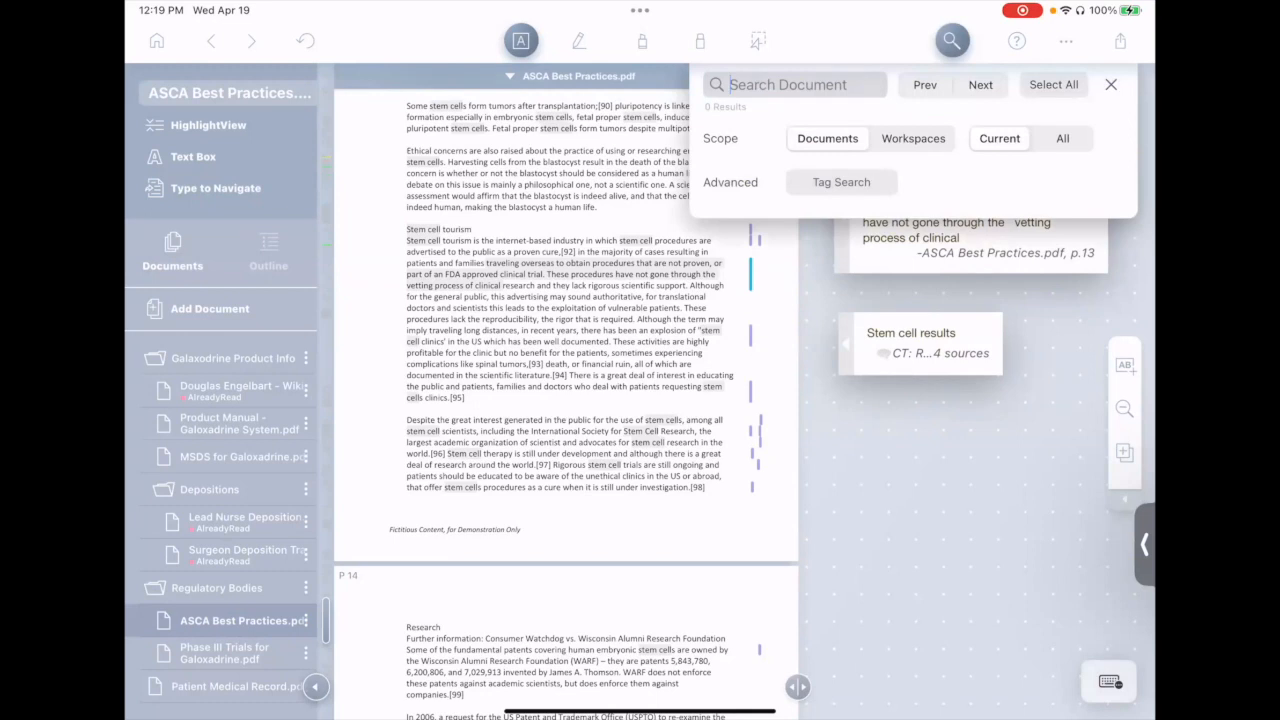
text(Feta)
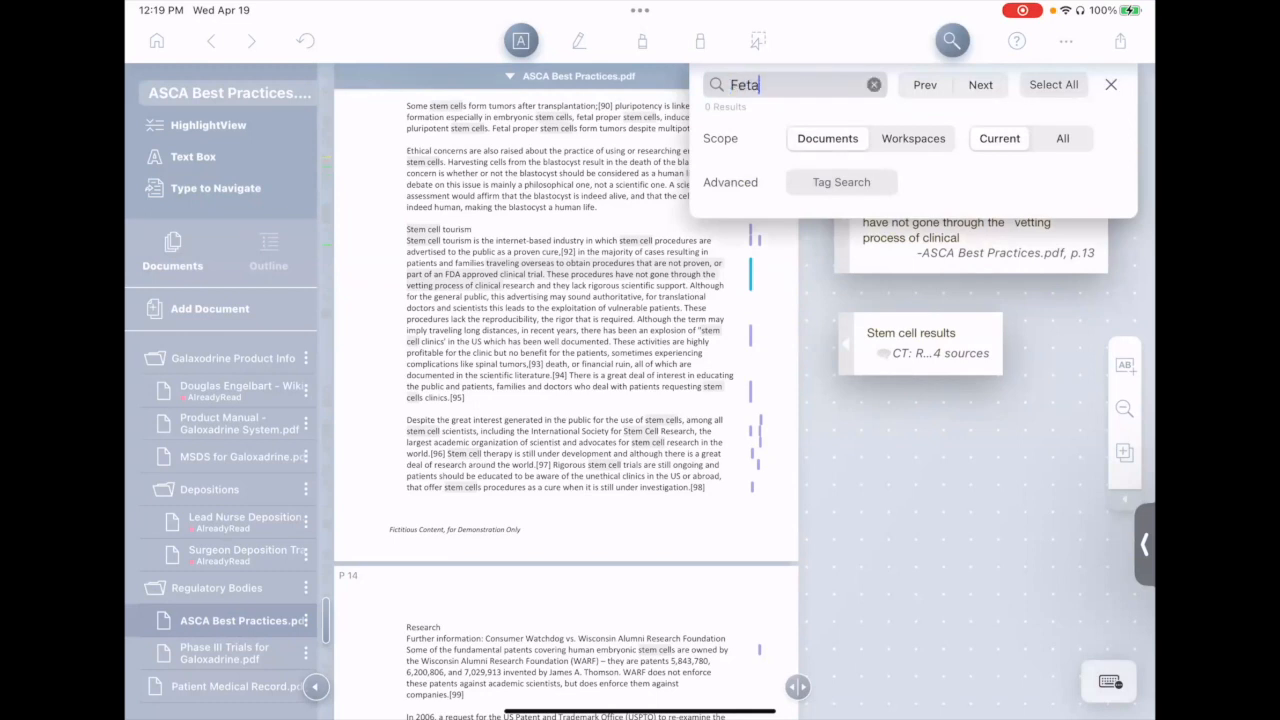
text(l)
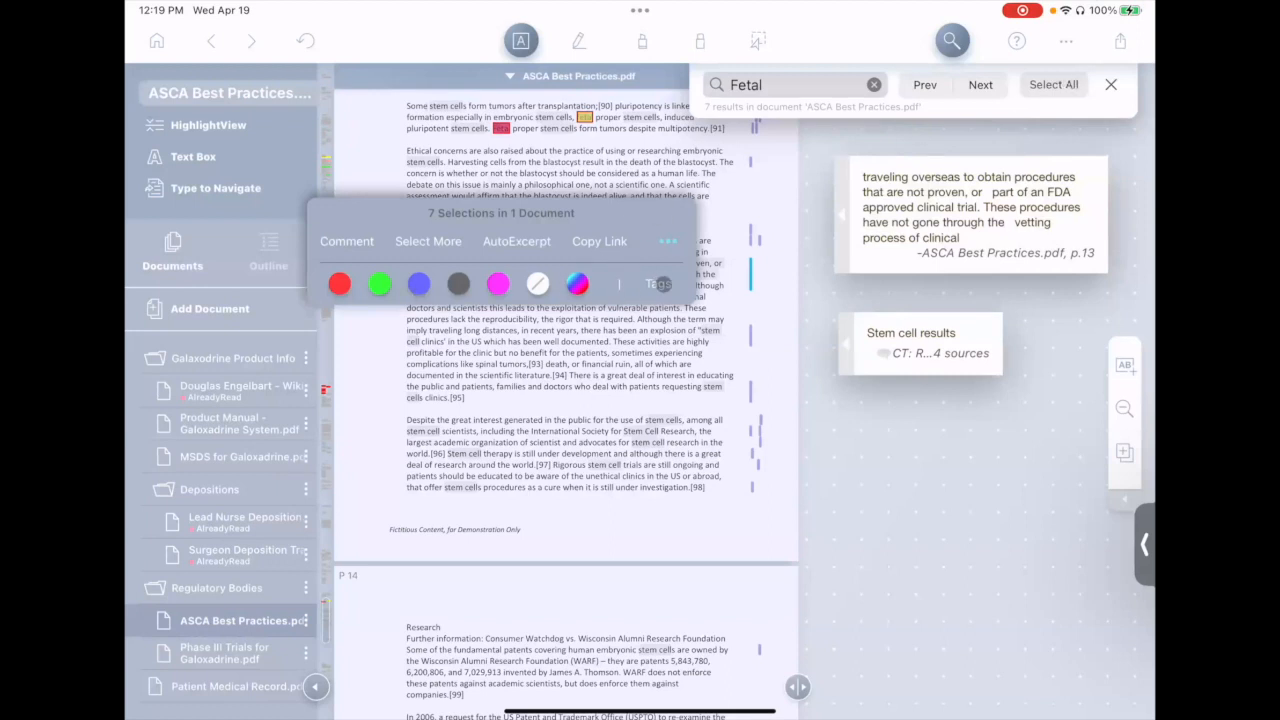
click(659, 284)
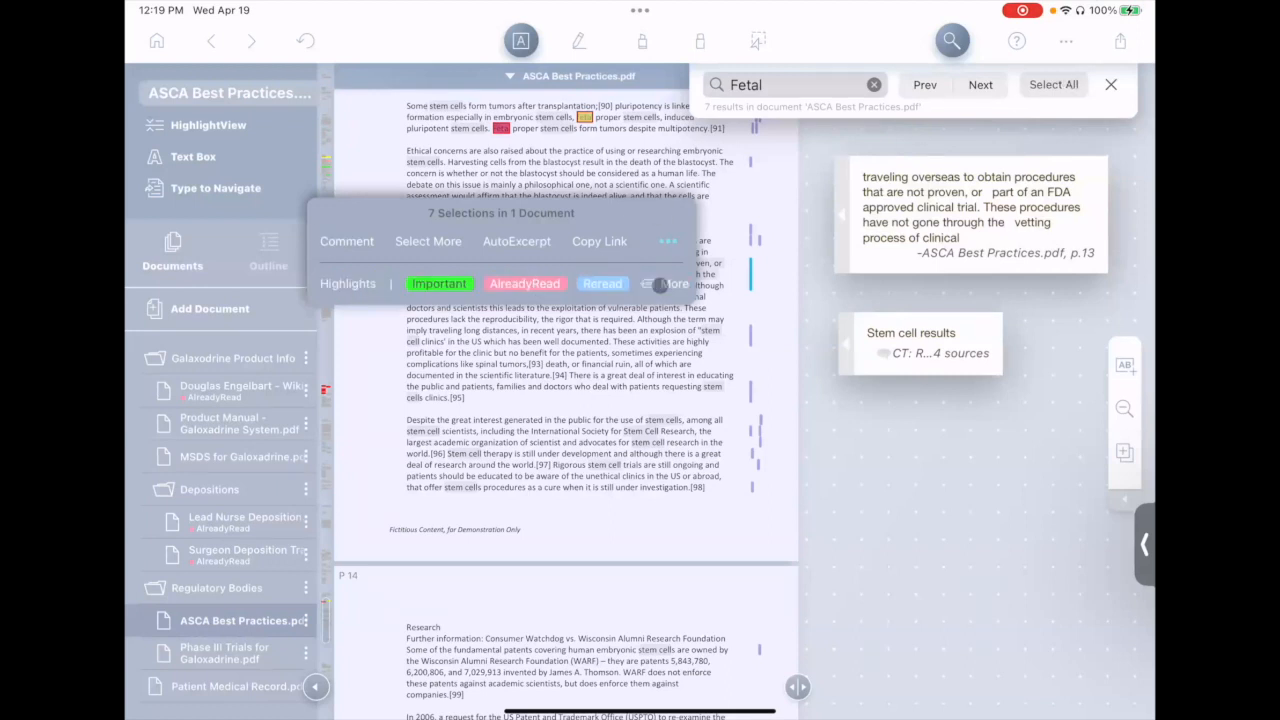
click(438, 283)
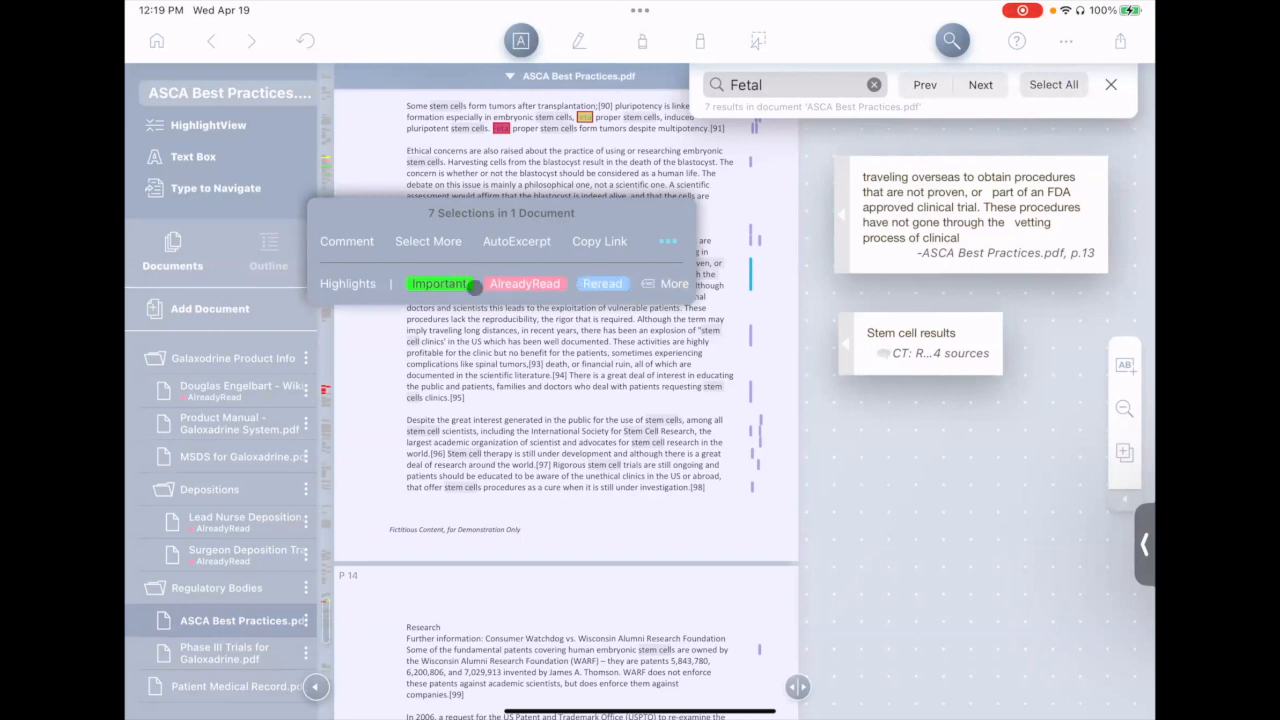
click(439, 283)
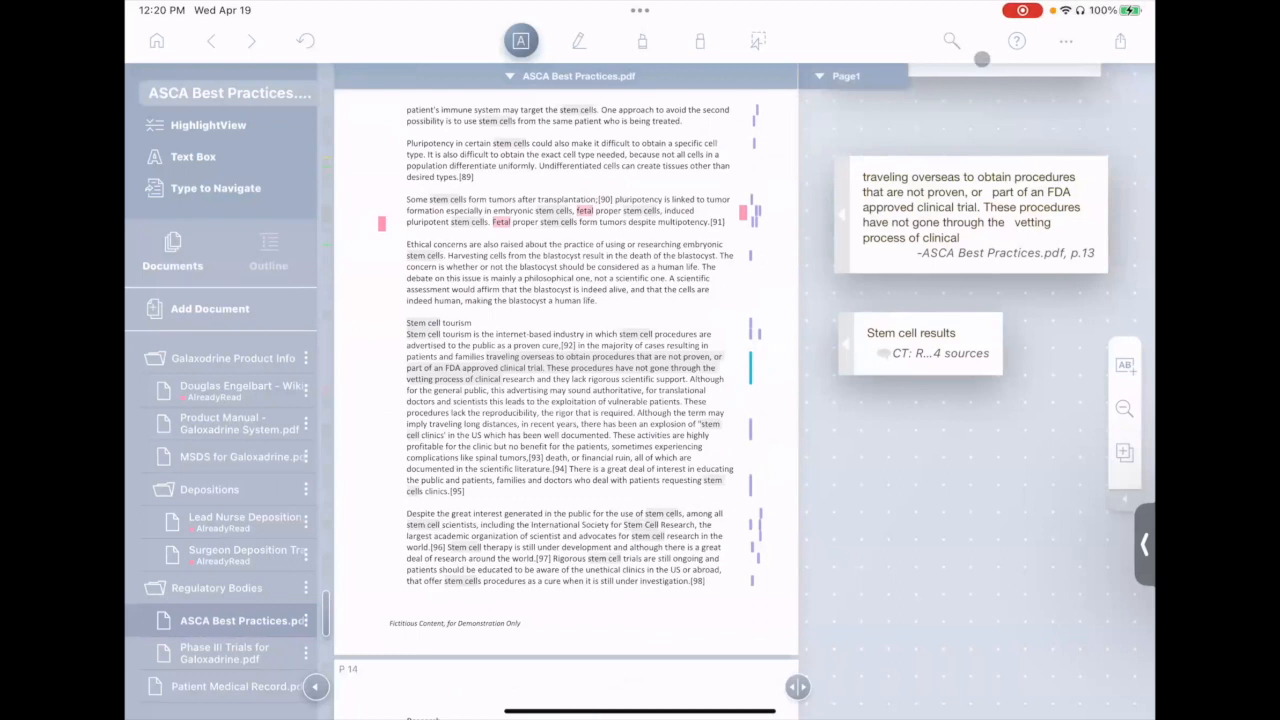
Step: Search for 'Immune', tag its three results, and close the search
click(951, 40)
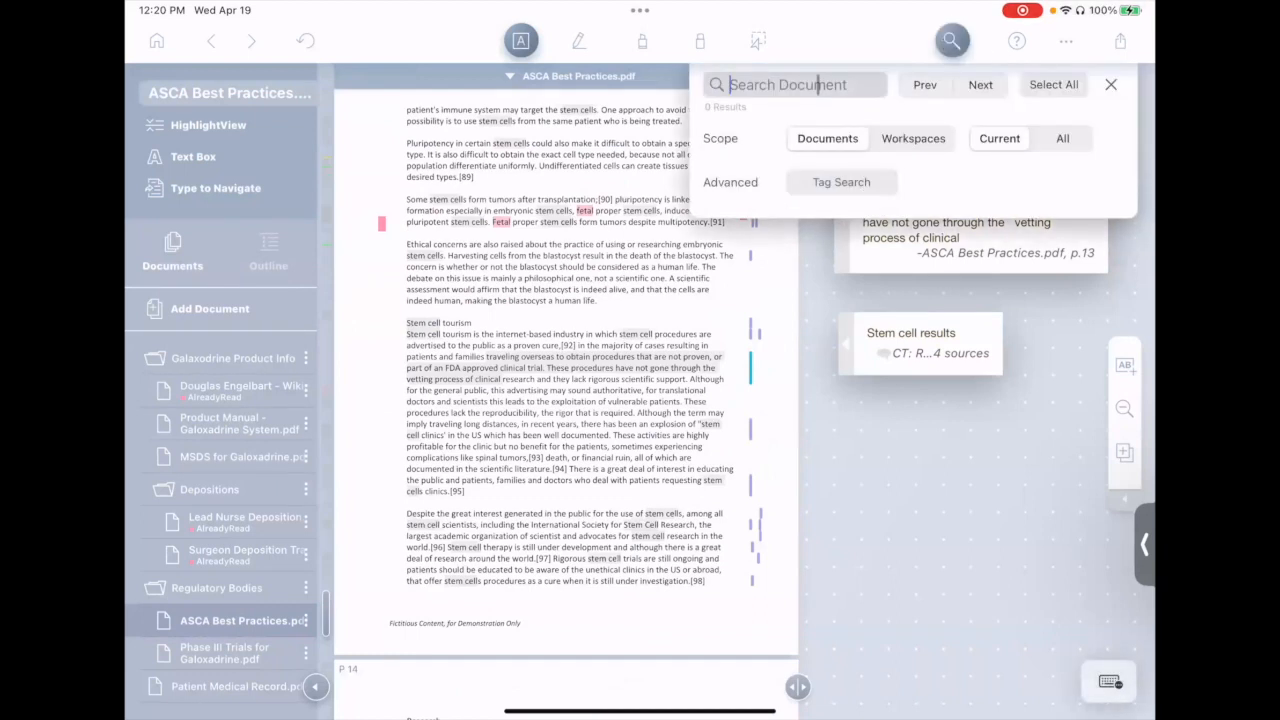
text(Immune)
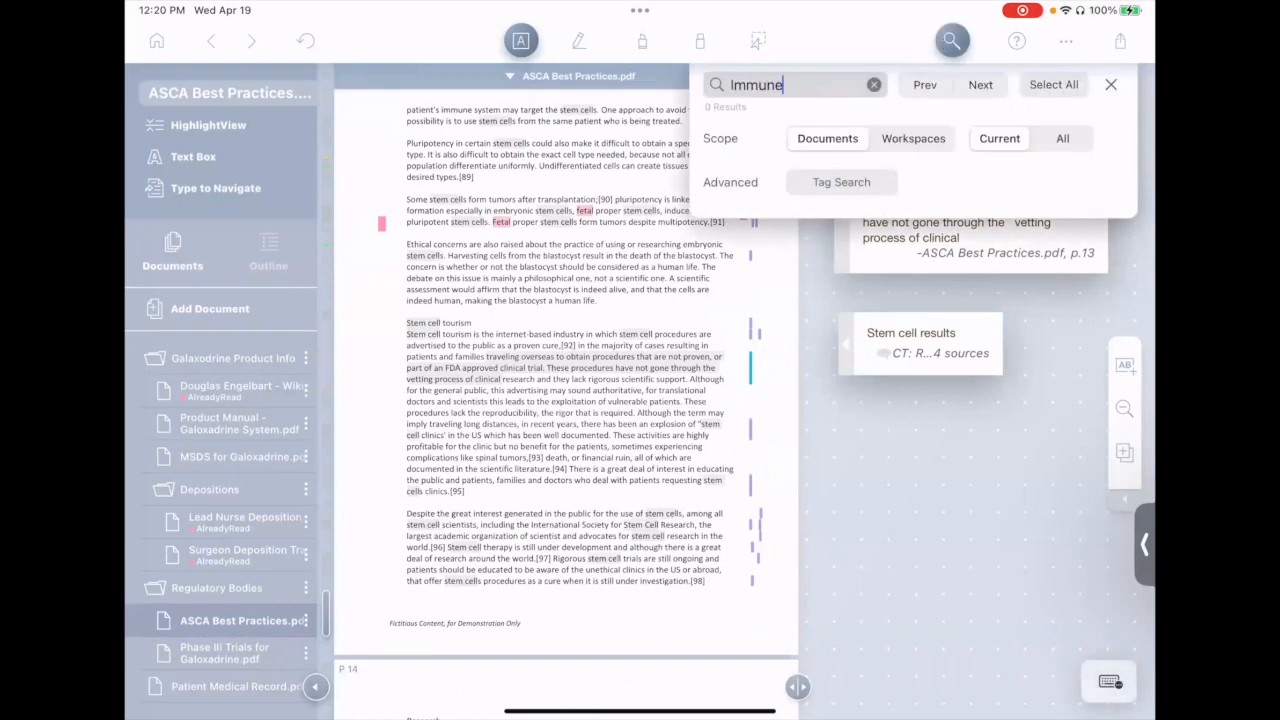
key(Enter)
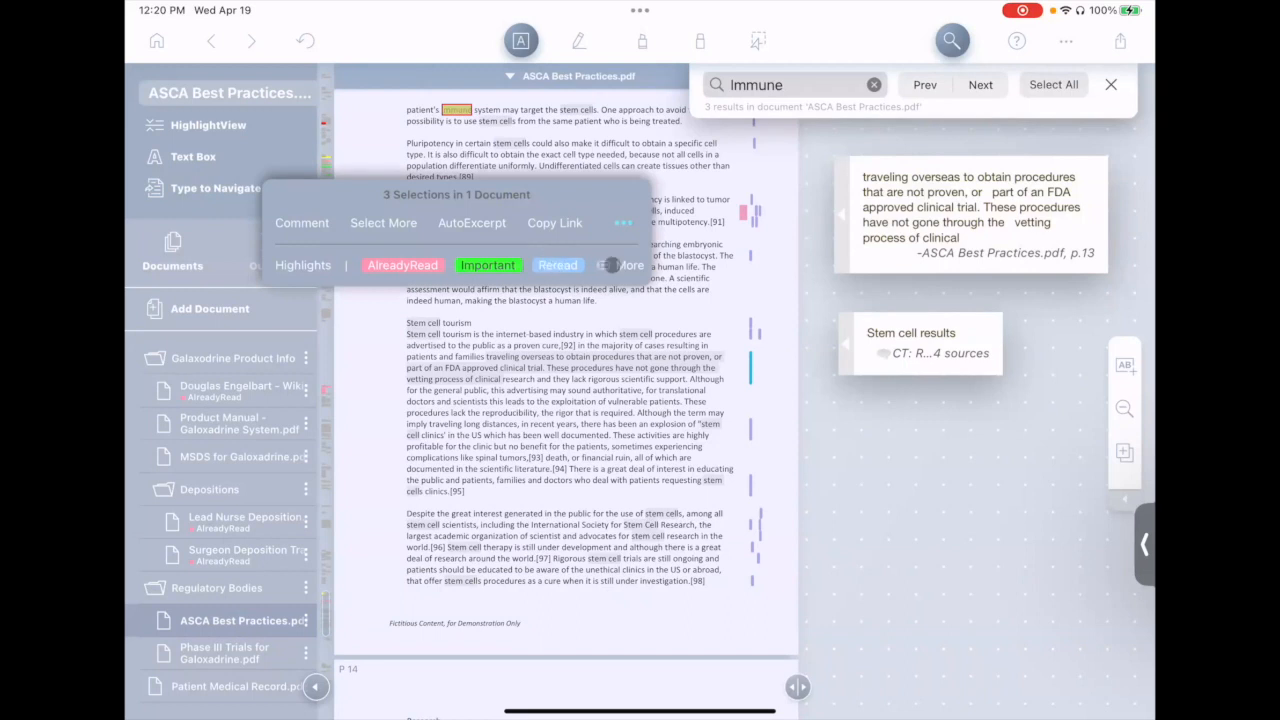
click(624, 265)
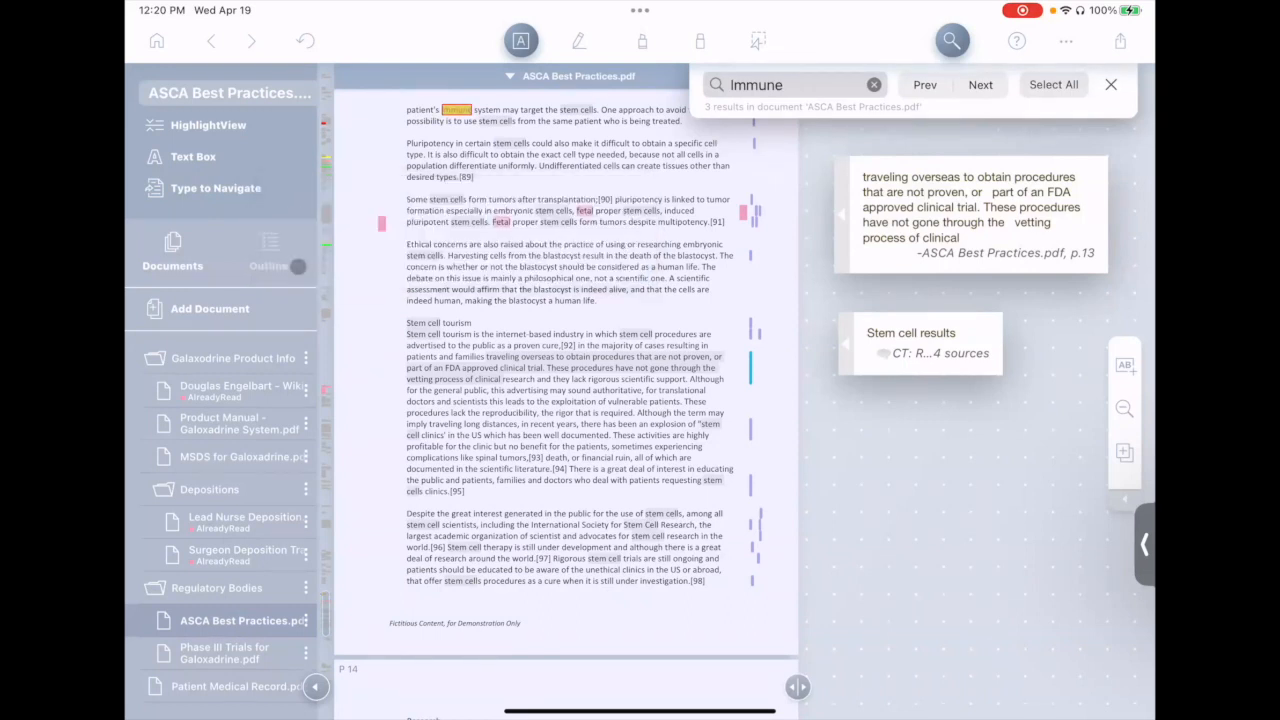
click(1110, 84)
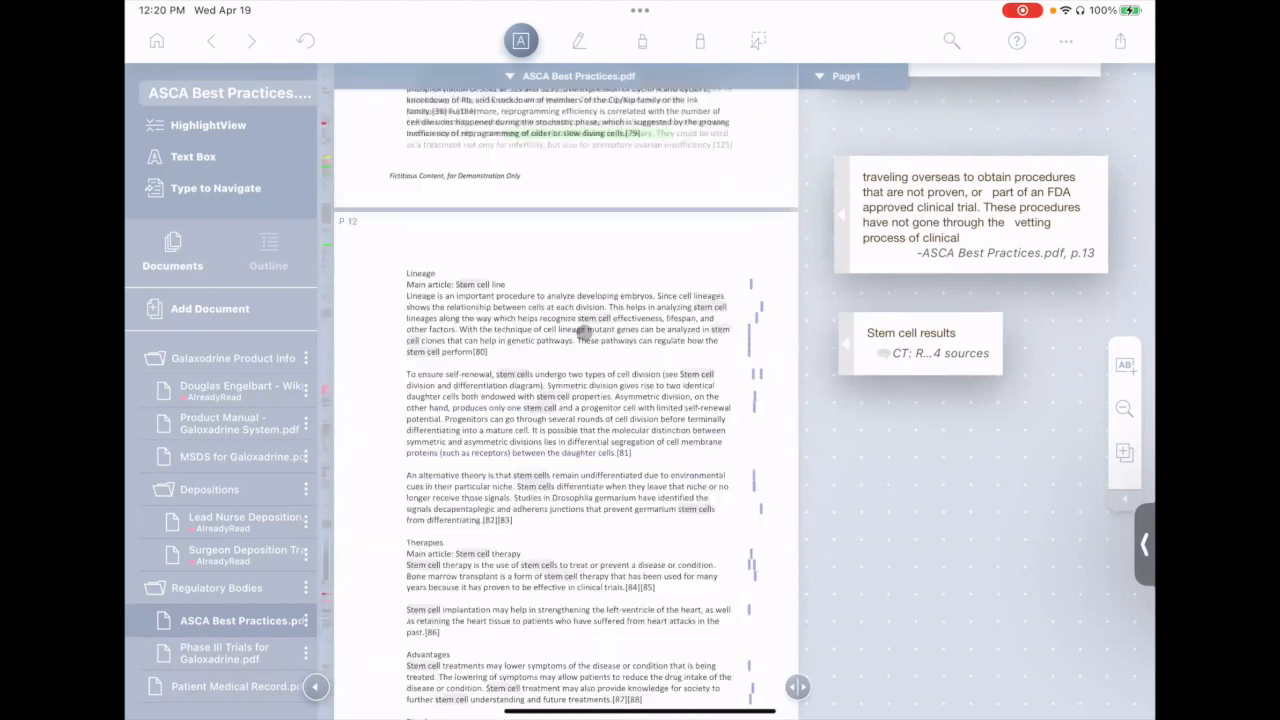
Step: Scroll to page 13 to review the pink immune and fetal highlights
scroll(down, 3)
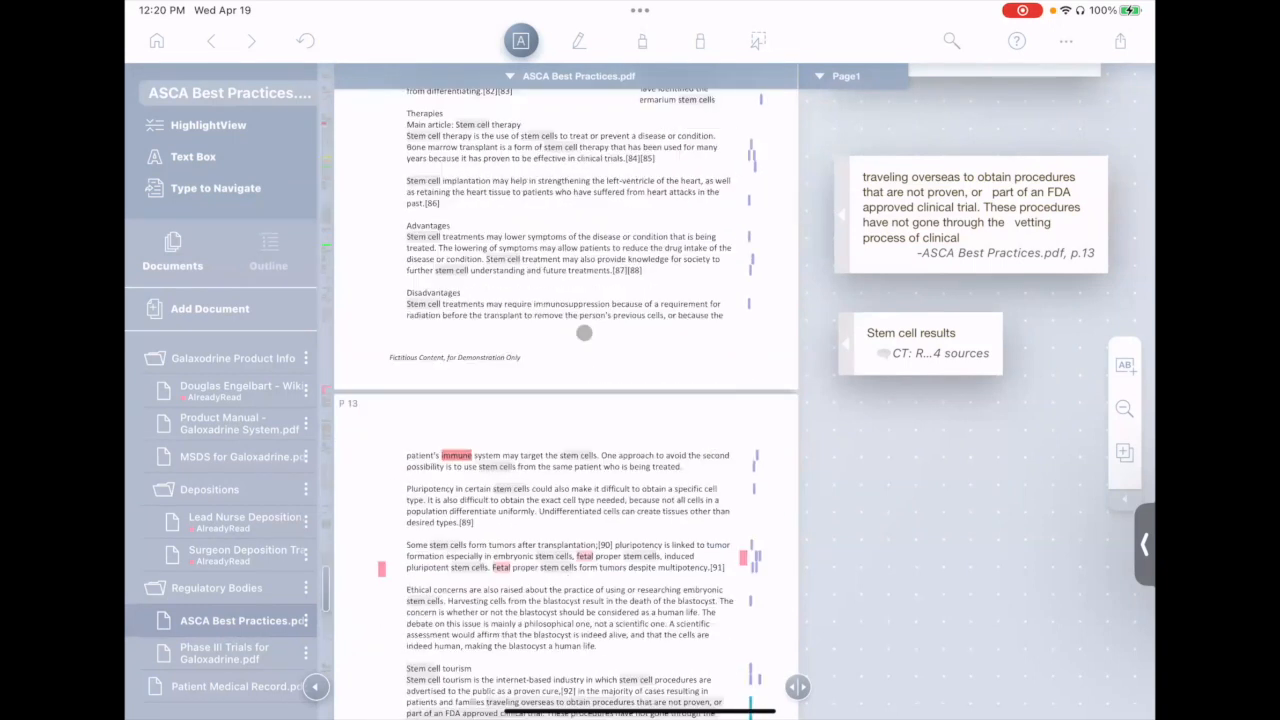
scroll(down, 3)
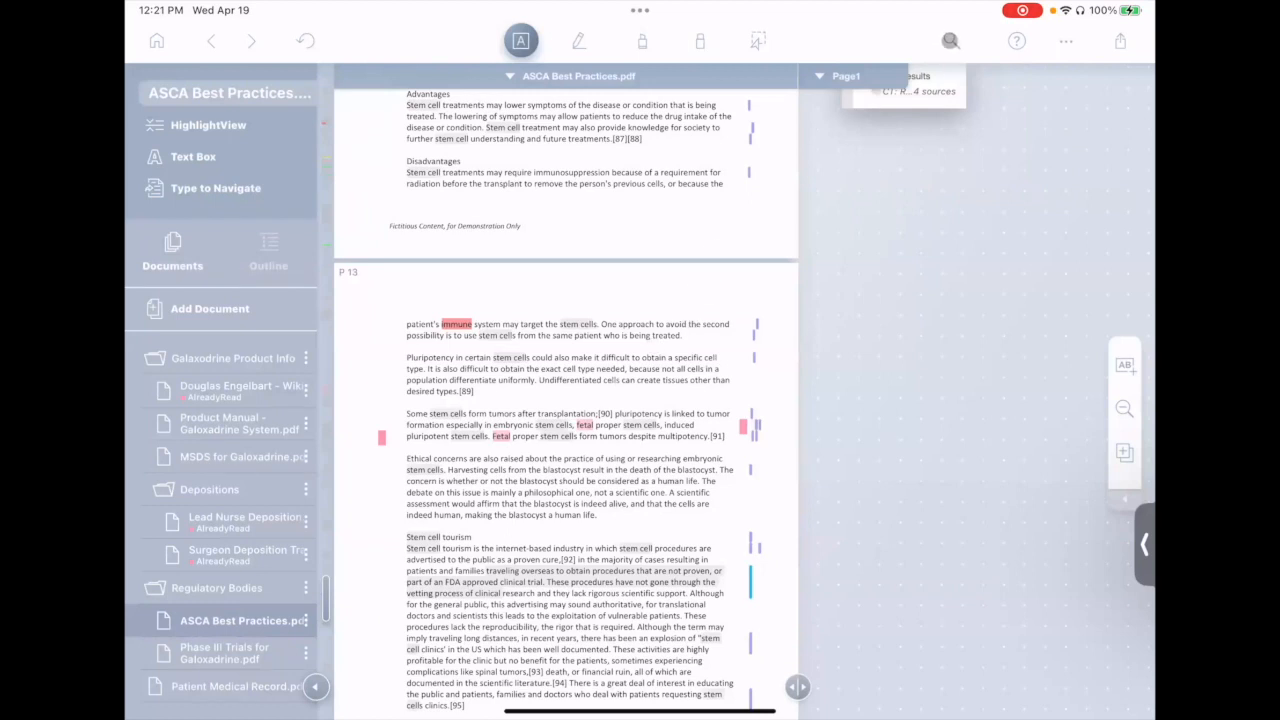
Step: Start a Tag Search filtered by the Important tag
click(949, 41)
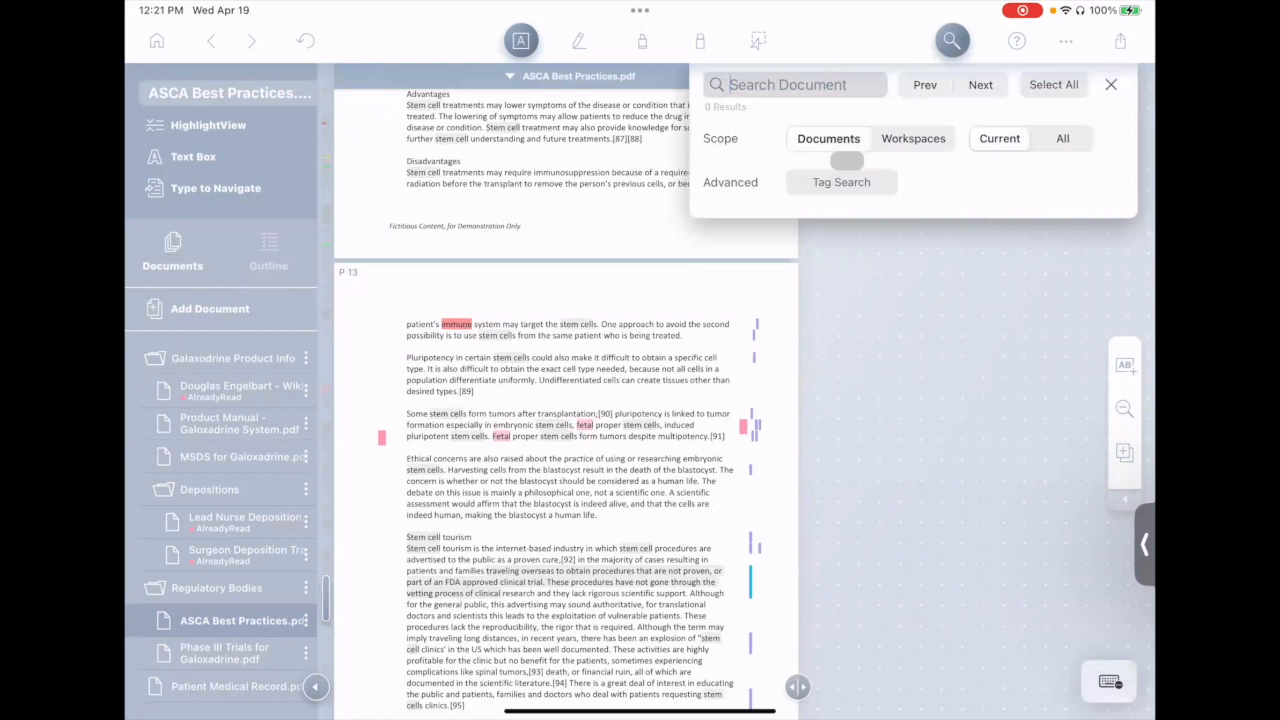
click(841, 182)
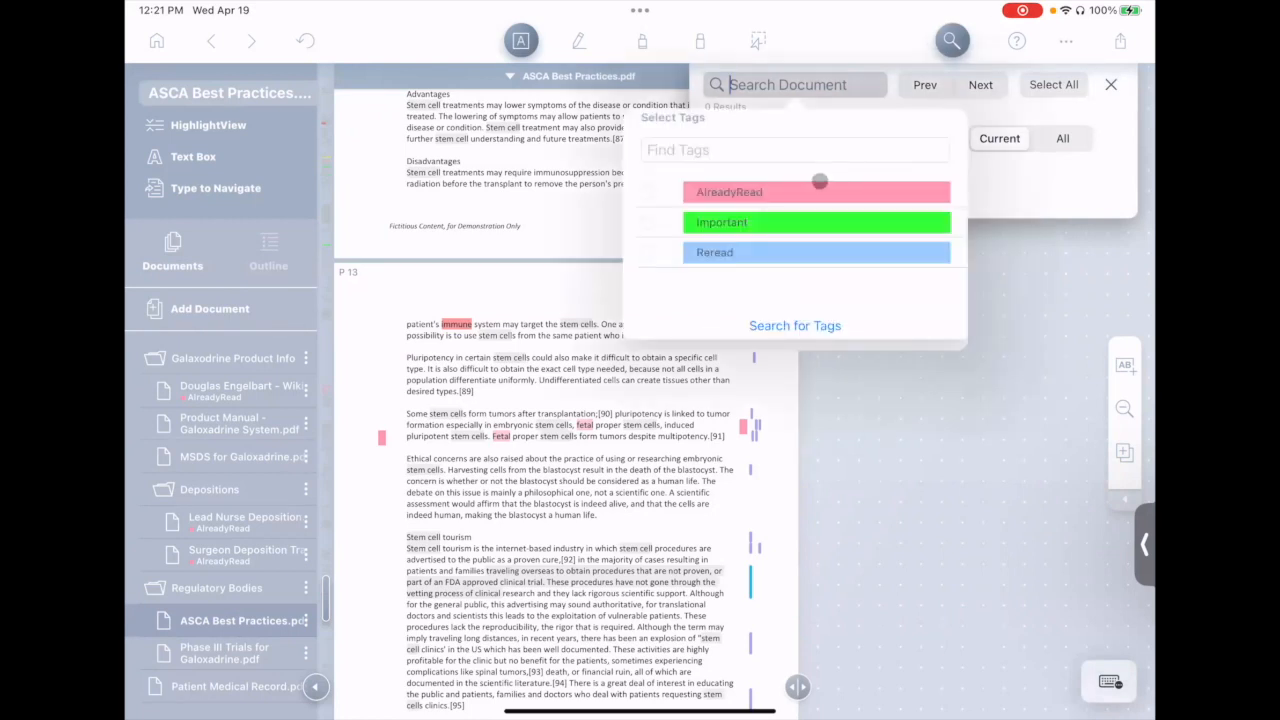
click(817, 222)
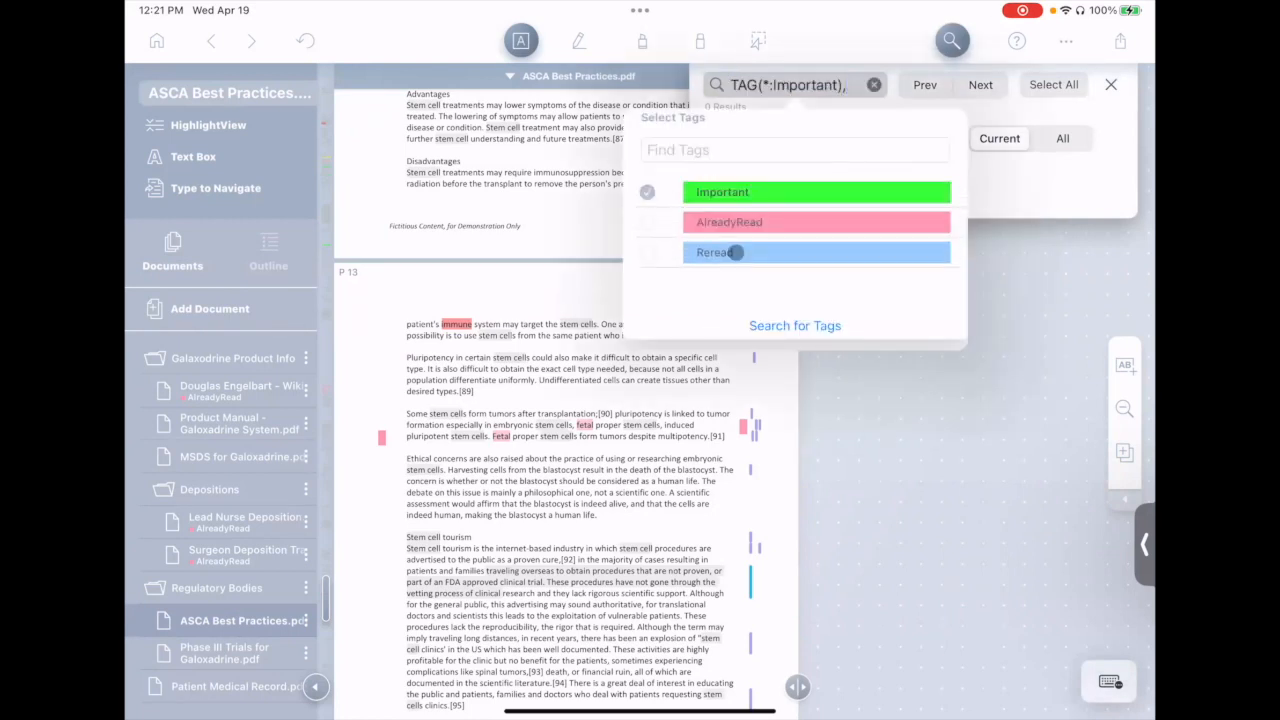